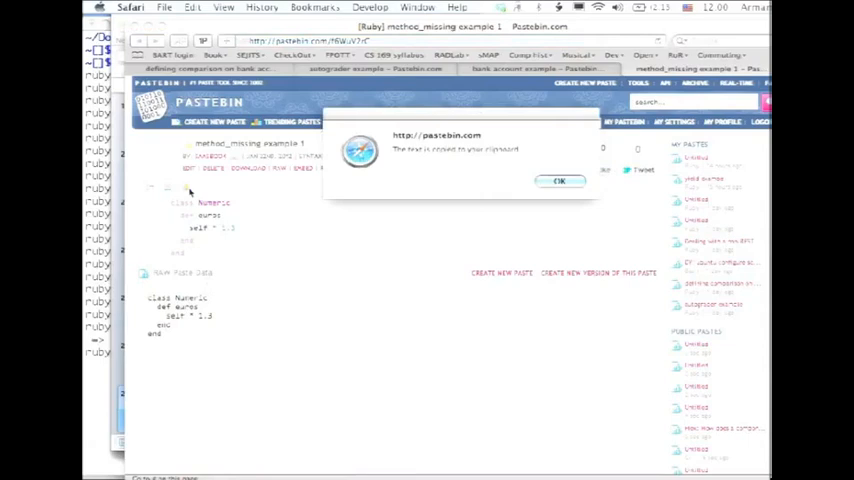
Step: Dismiss the 'copied to clipboard' alert on the Pastebin method_missing example
click(138, 8)
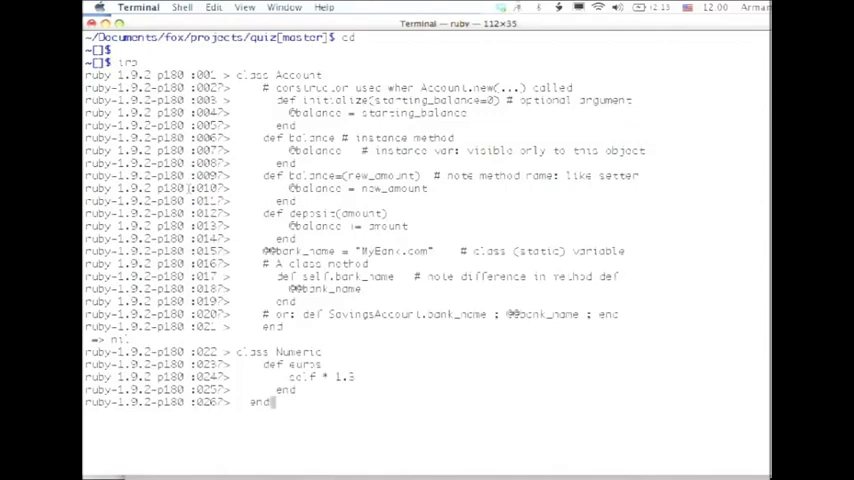
Step: Run the pasted Numeric euros definition in irb so 5.euros returns 6.5, then return to the browser
key(Return)
text(5.euros)
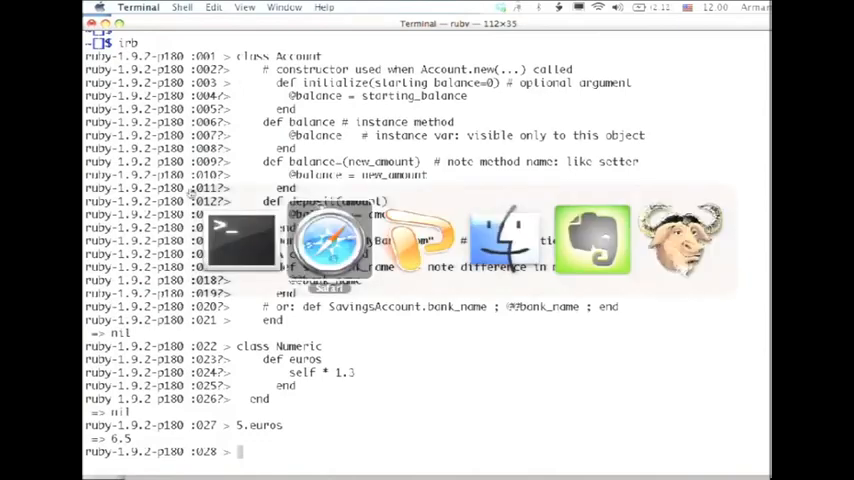
click(330, 240)
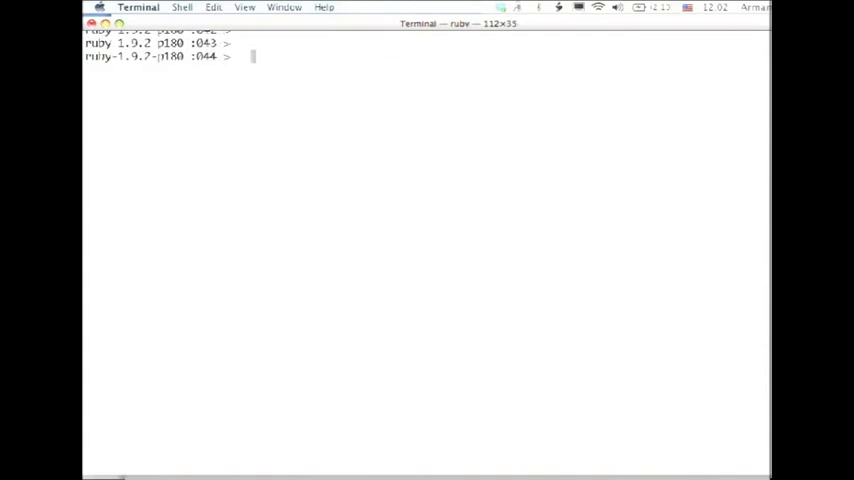
Step: Submit an empty line so the cleared irb session shows a fresh prompt
key(Return)
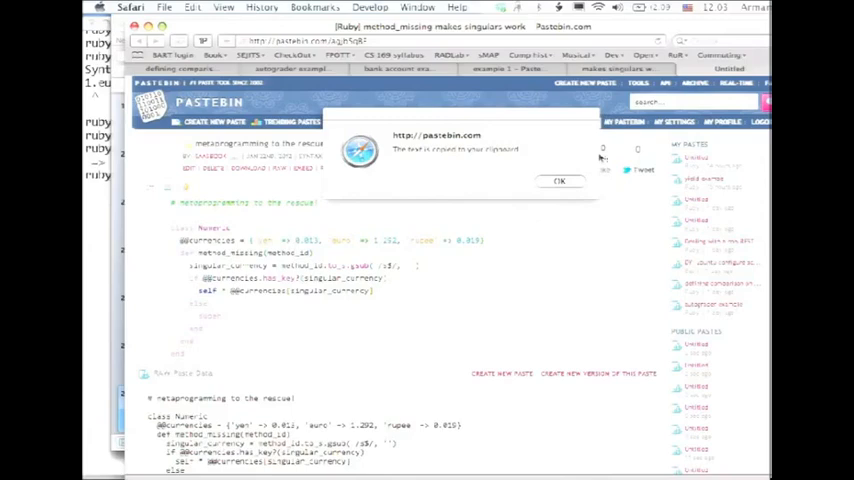
Step: Copy the 'metaprogramming to the rescue!' currency-hash Numeric code from Pastebin and acknowledge the notice
click(560, 182)
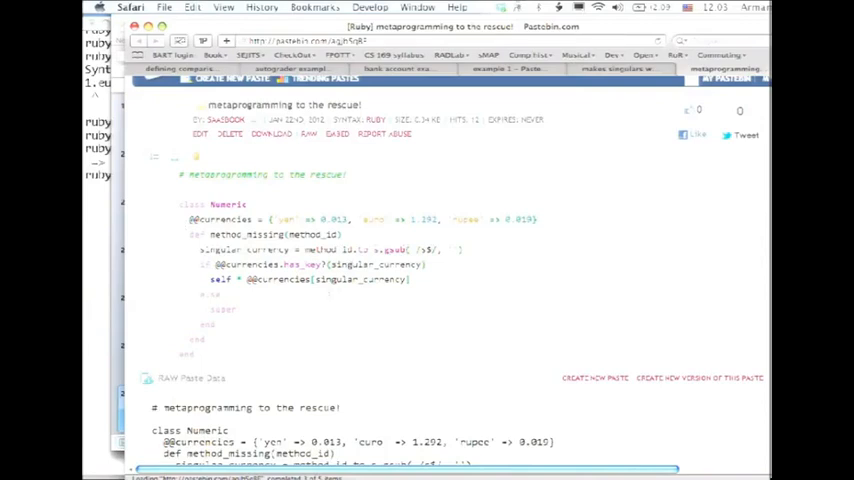
mouse_move(392, 228)
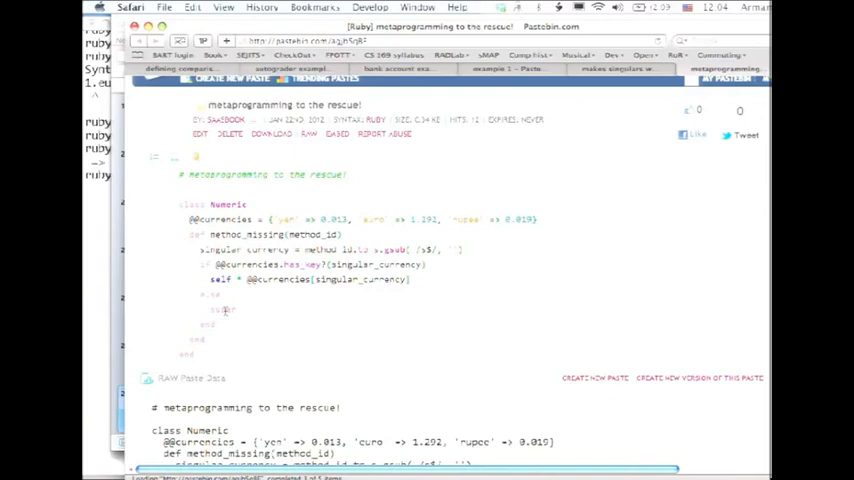
click(308, 132)
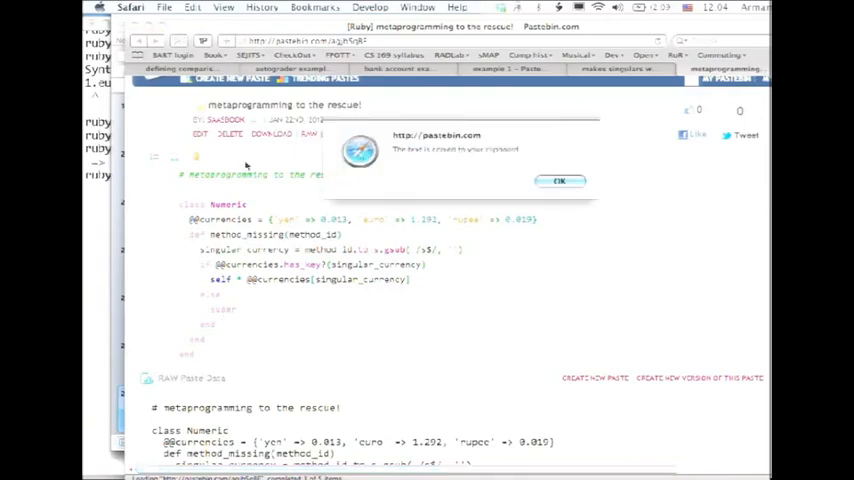
click(560, 180)
text(1)
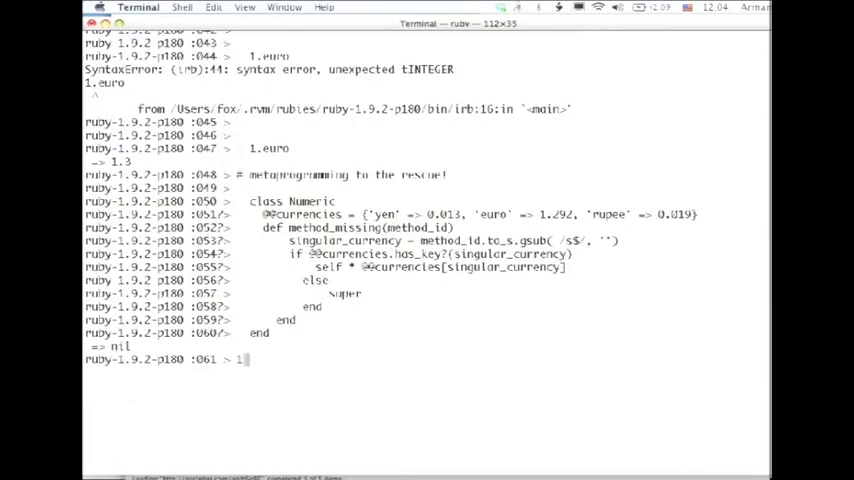
Step: Evaluate 1000.rupees in irb with the currency-hash method_missing class, getting 19.0
text(000.rupee)
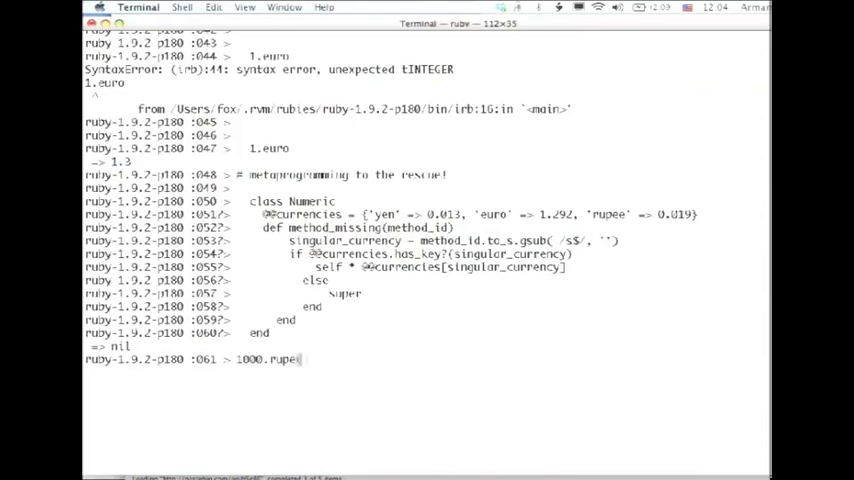
key(Return)
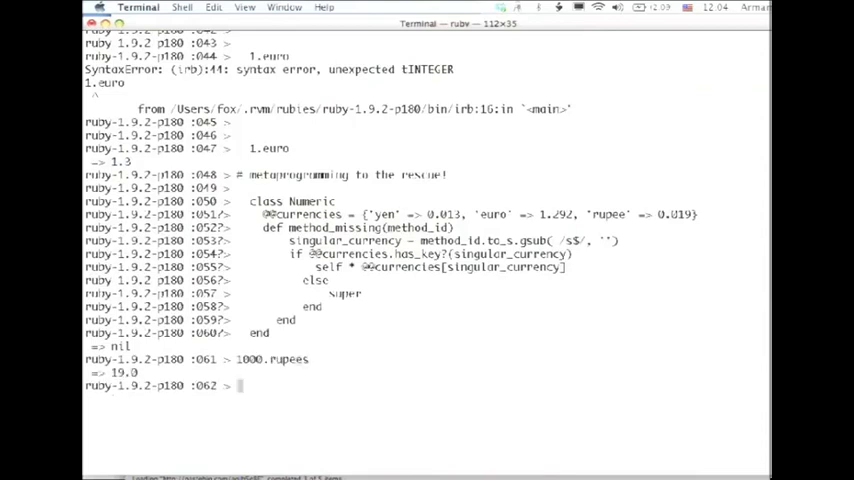